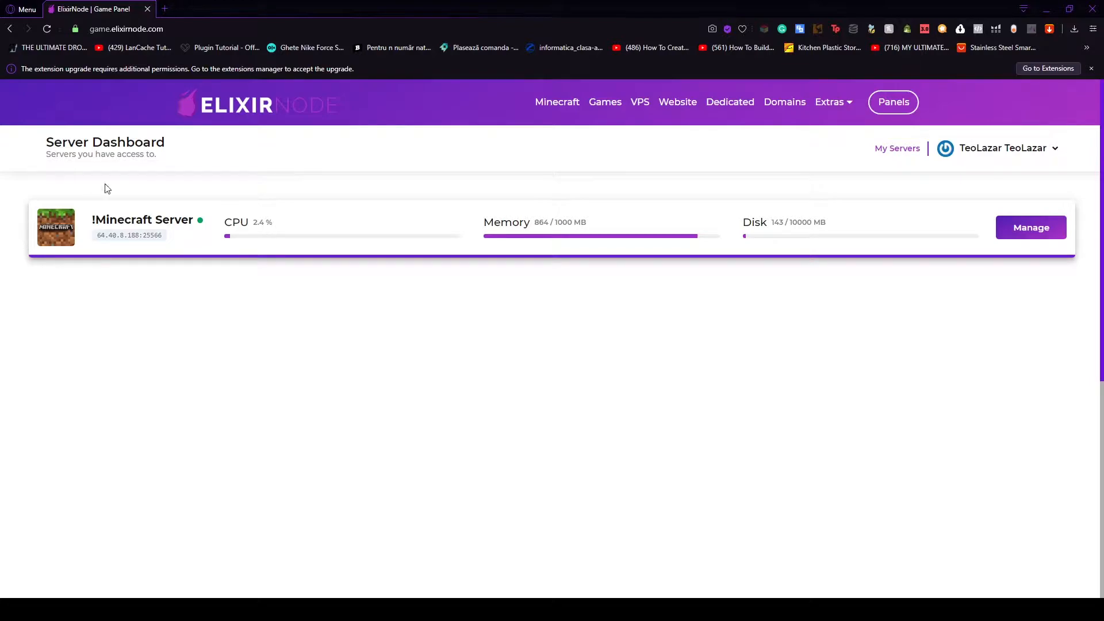
pyautogui.moveTo(1053, 235)
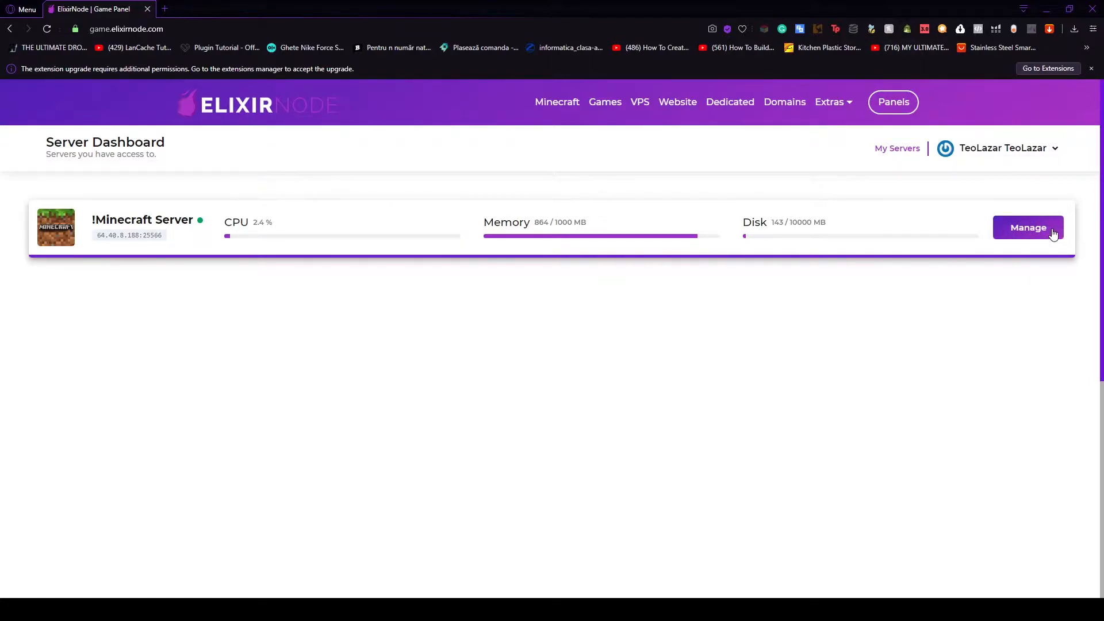
# Go to the !Minecraft Server's Manage page and view its console log.
pyautogui.click(1028, 227)
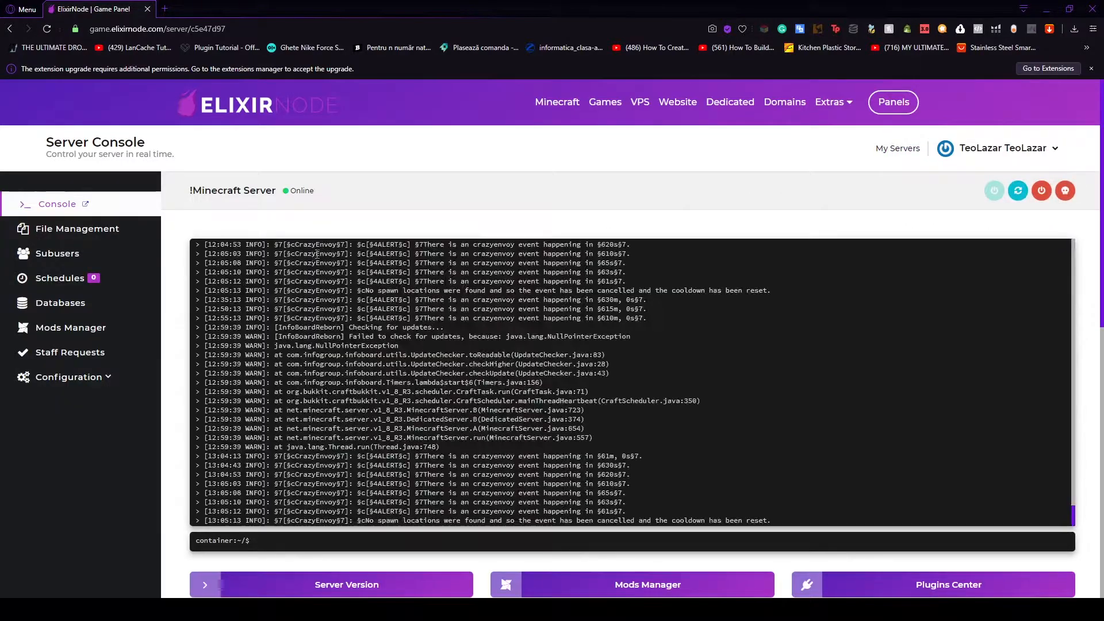
pyautogui.scroll(-3)
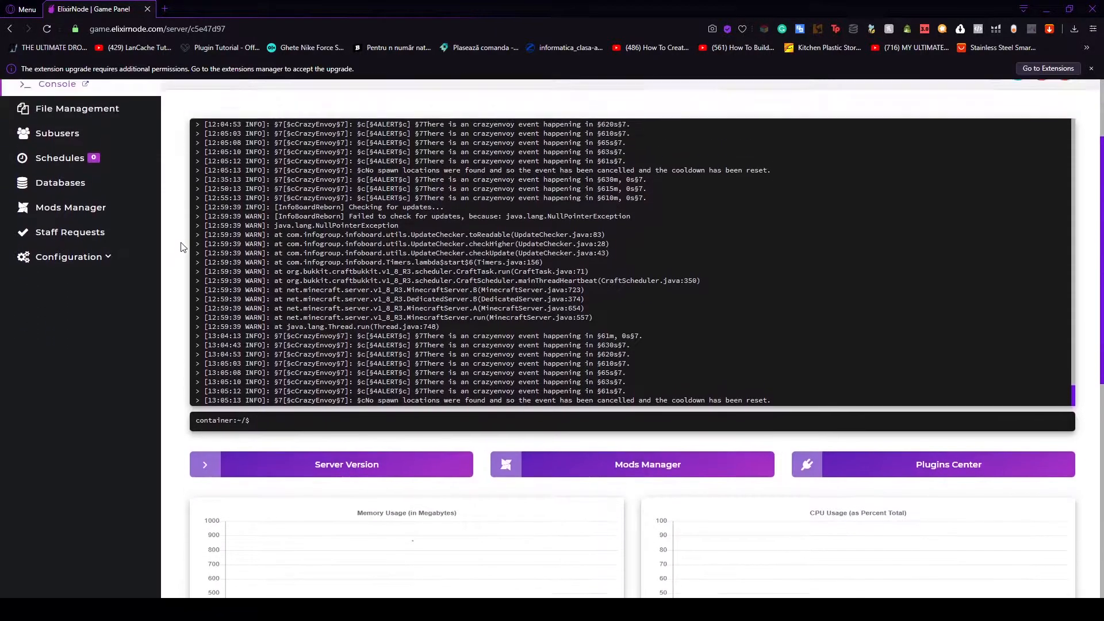
pyautogui.scroll(-3)
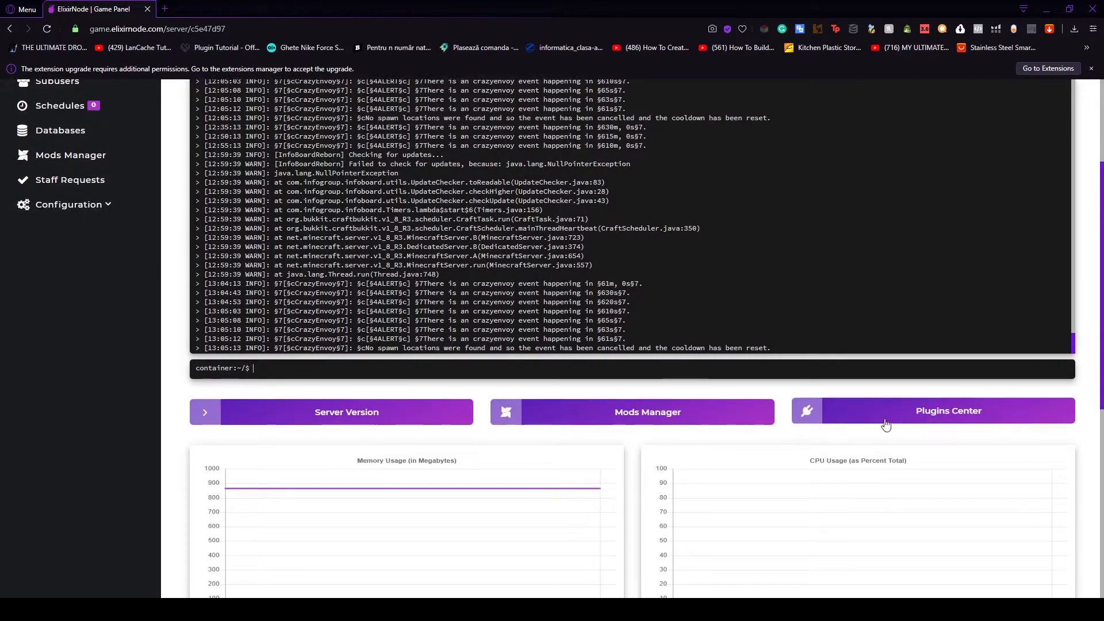
pyautogui.moveTo(307, 424)
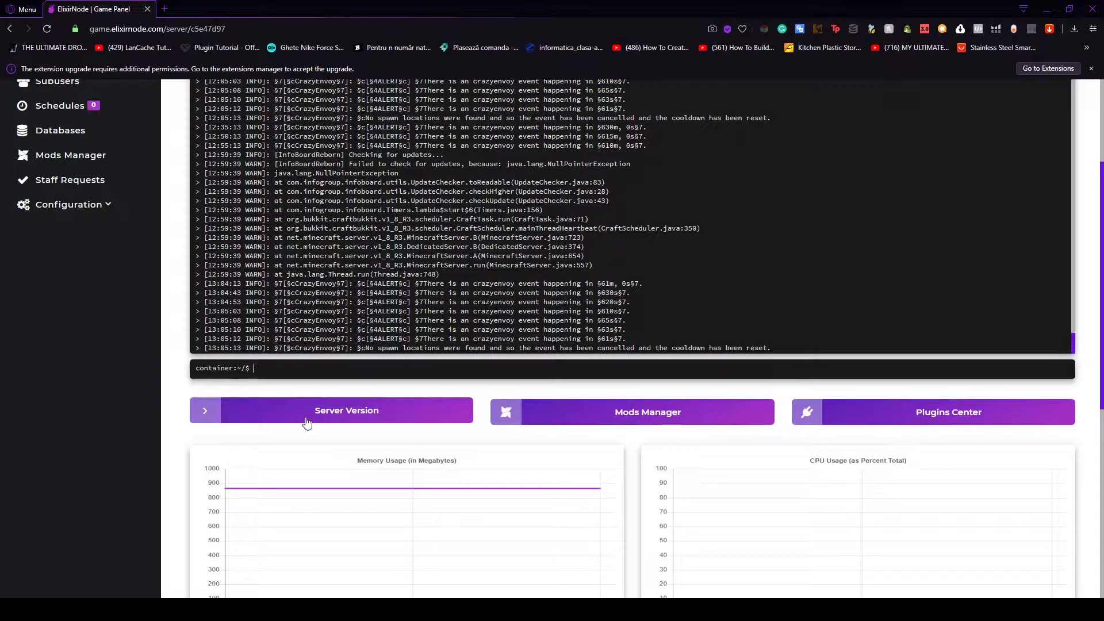
# Reinstall the server on Spigot-1.8.8, confirming the version change and deletion of old files.
pyautogui.click(346, 411)
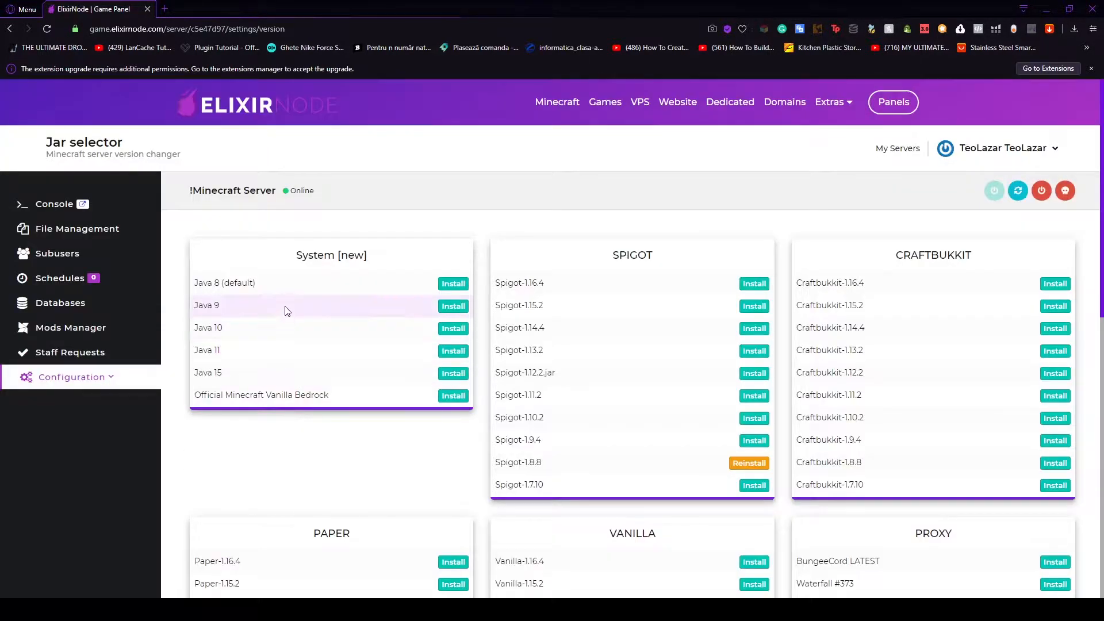
pyautogui.scroll(-3)
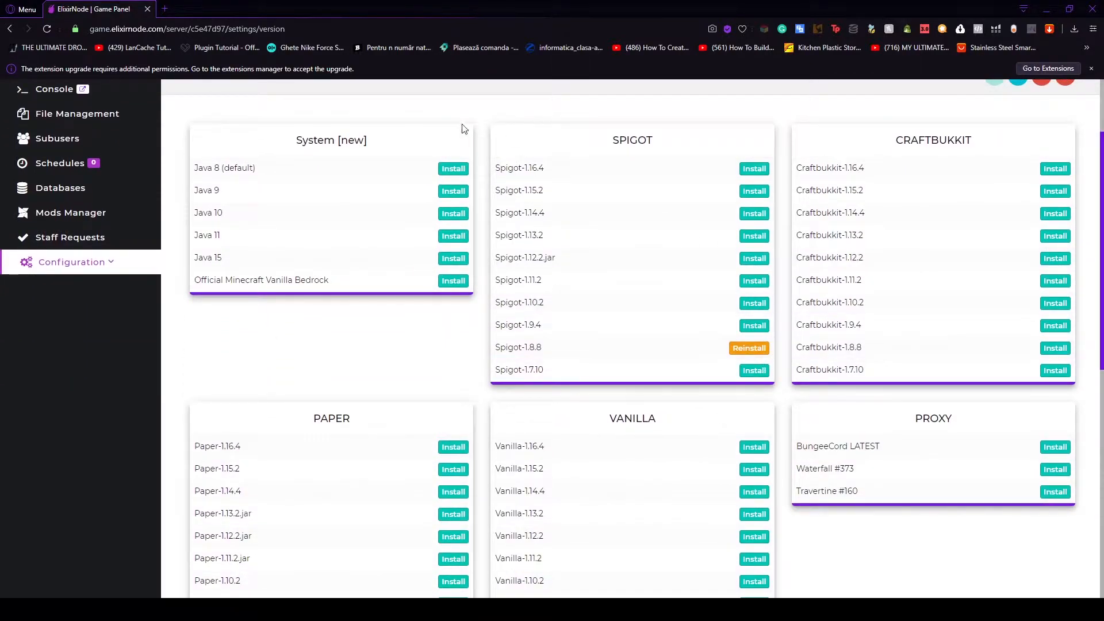
pyautogui.moveTo(731, 360)
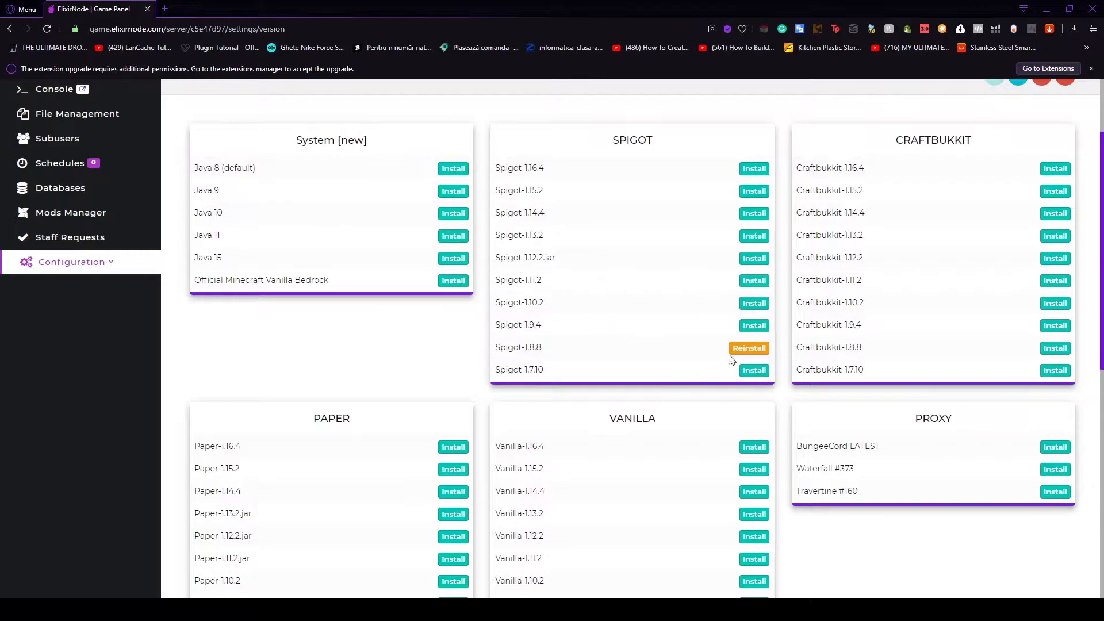
pyautogui.click(748, 347)
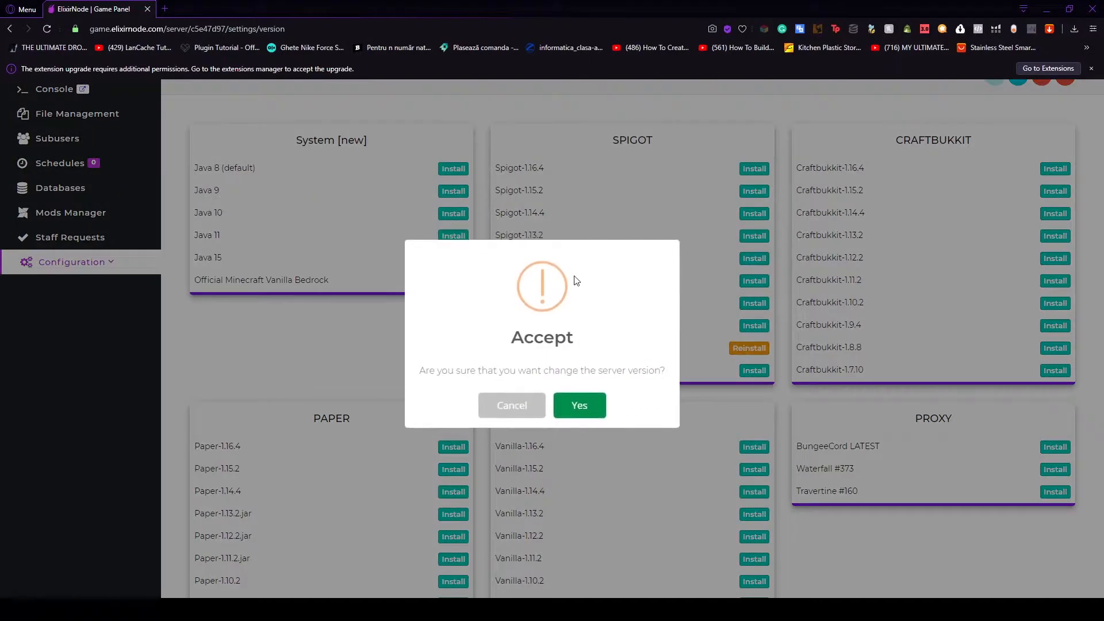
pyautogui.click(578, 404)
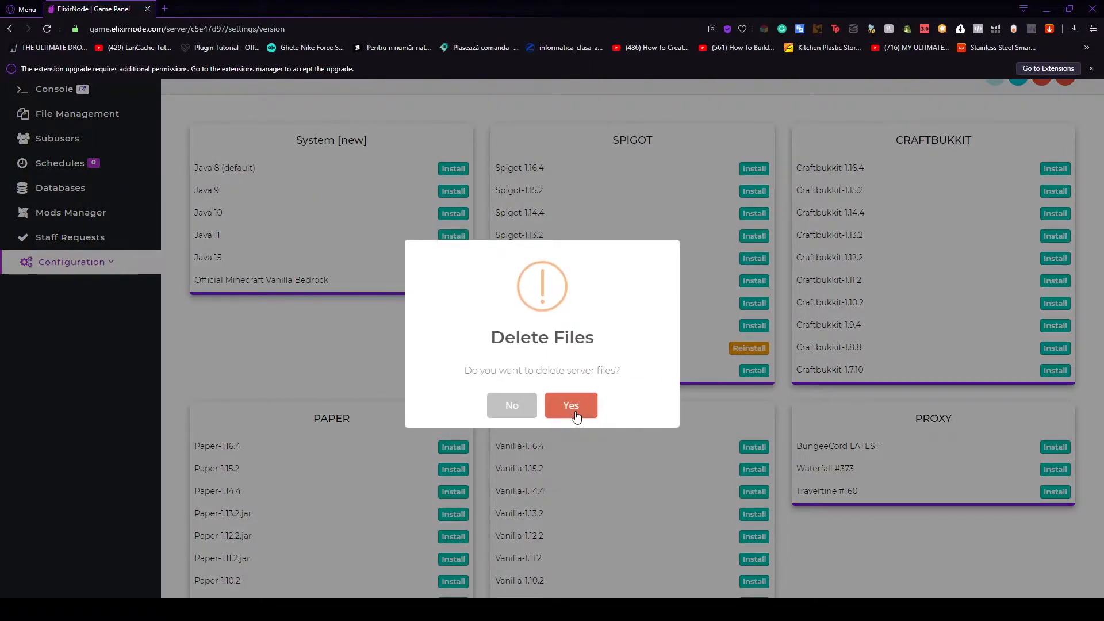
pyautogui.click(570, 405)
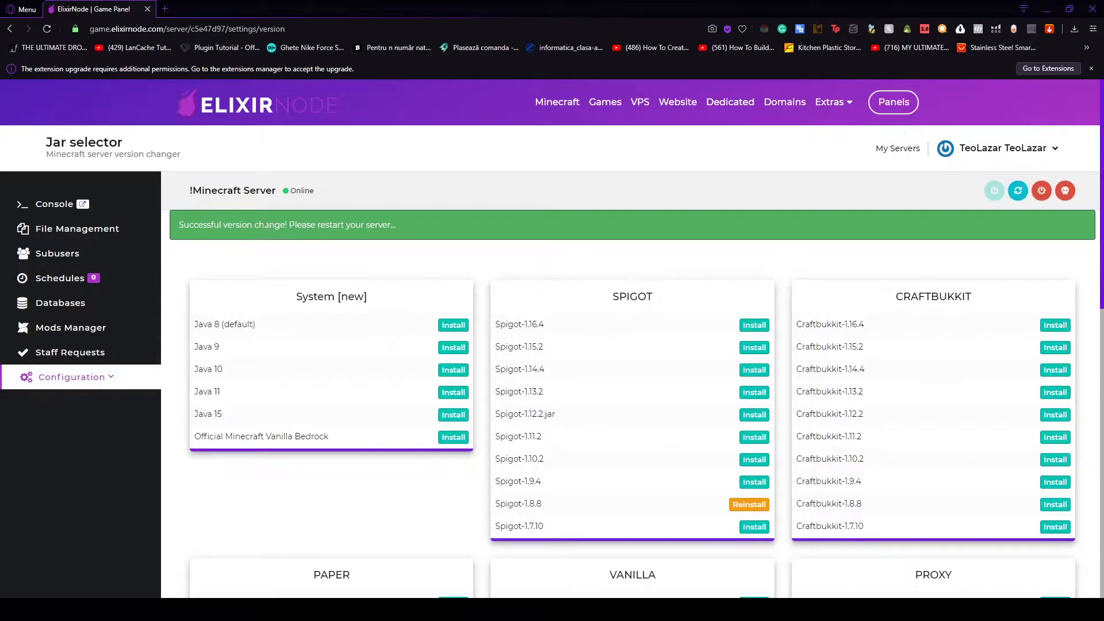
# Check the server's File Management listing and return to the console.
pyautogui.click(77, 227)
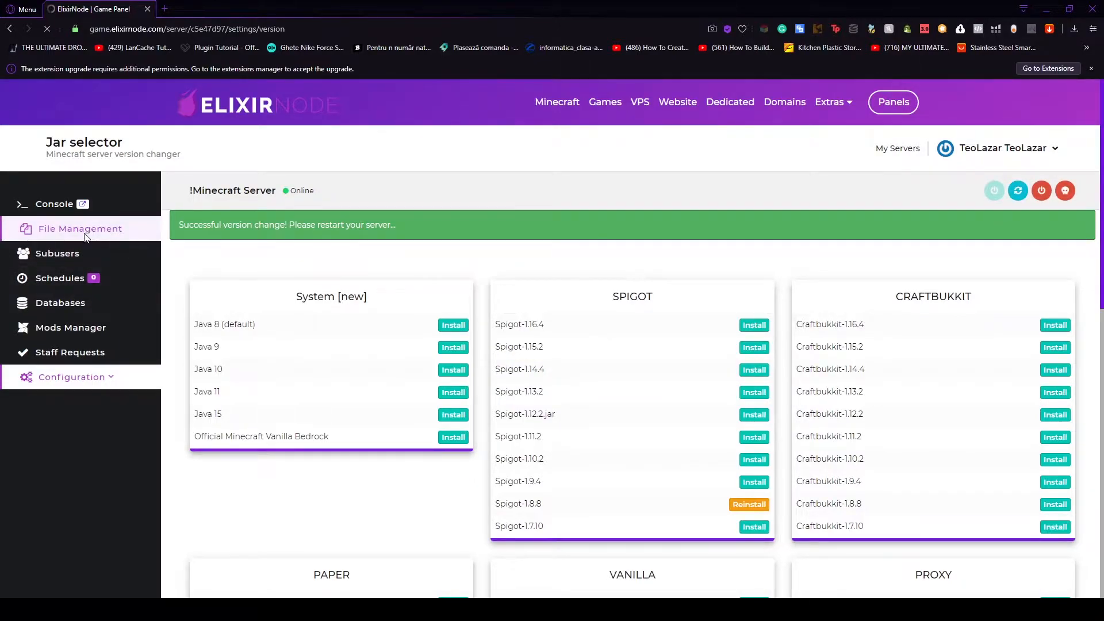
pyautogui.click(80, 228)
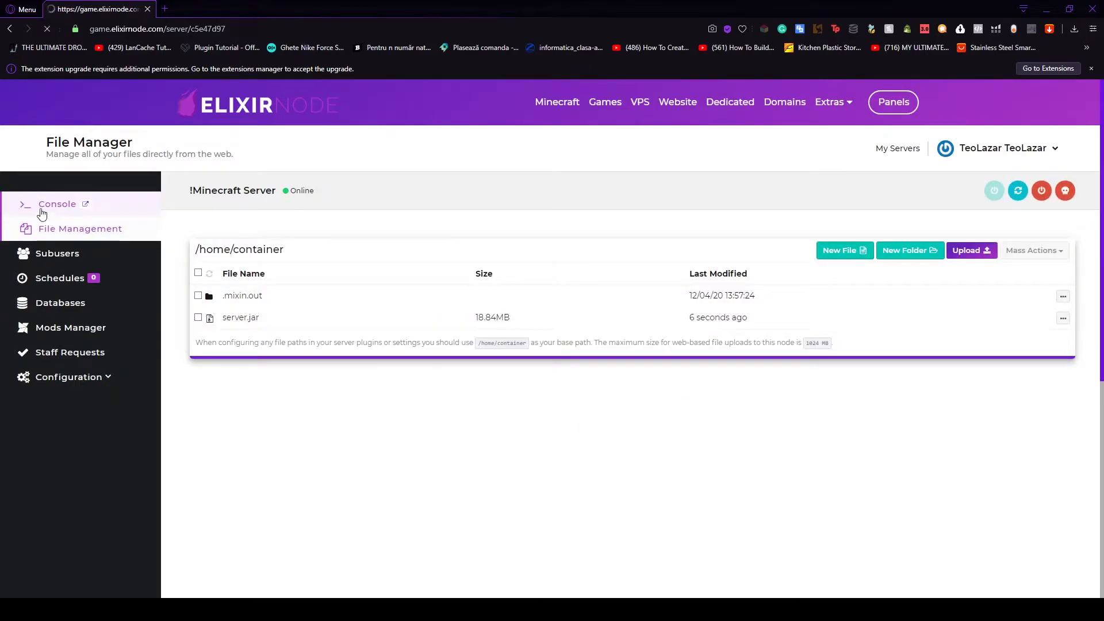
pyautogui.click(58, 204)
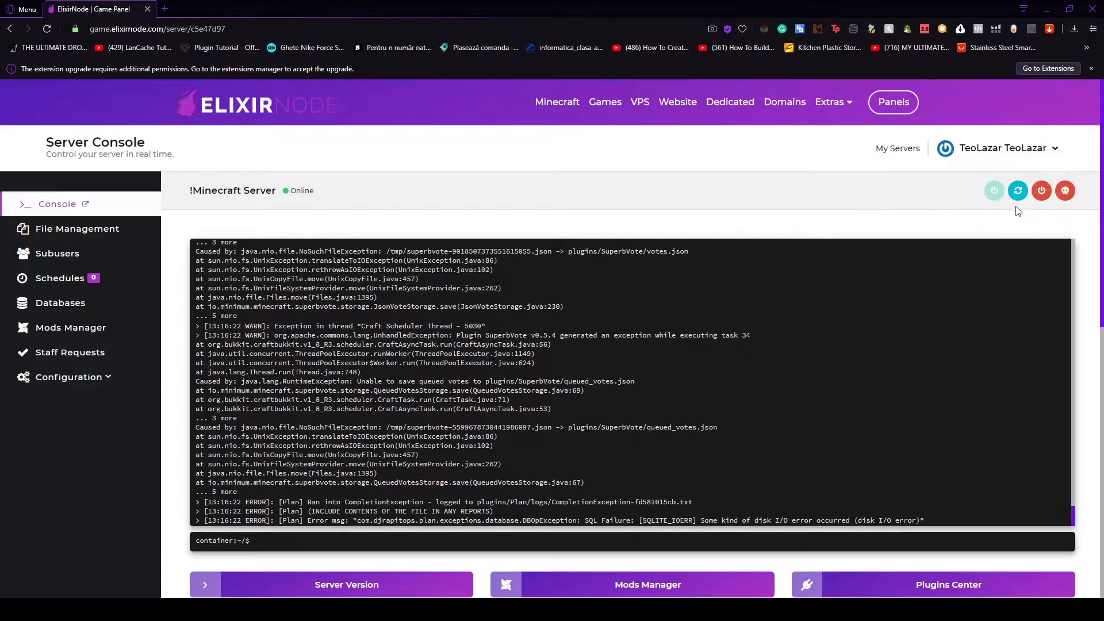
# Restart the server and accept the Mojang EULA so it comes online.
pyautogui.click(1041, 191)
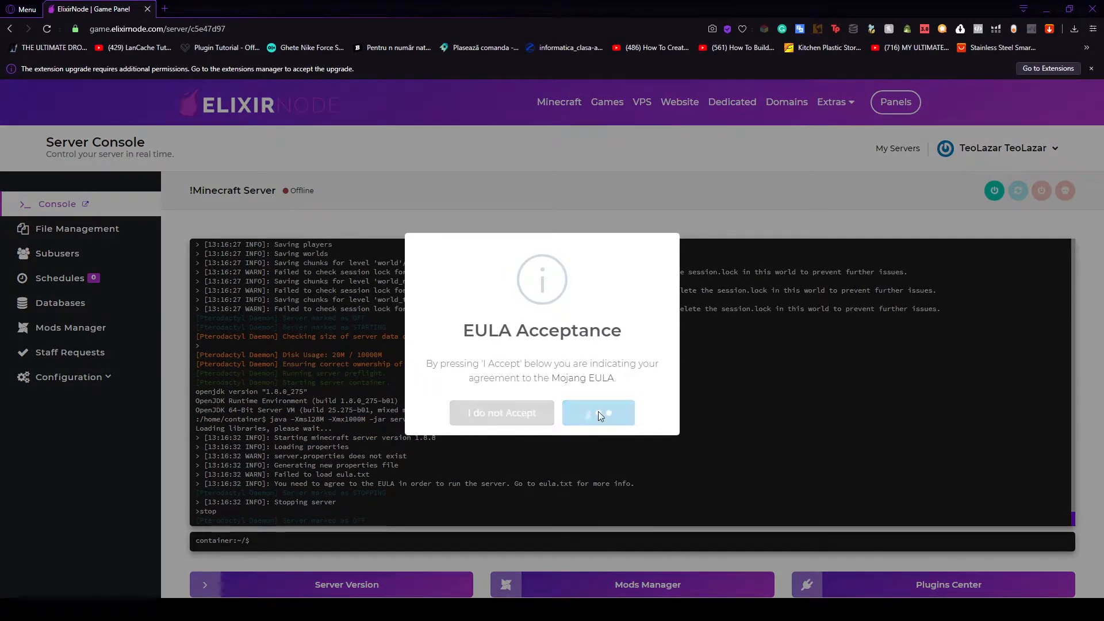
pyautogui.click(598, 413)
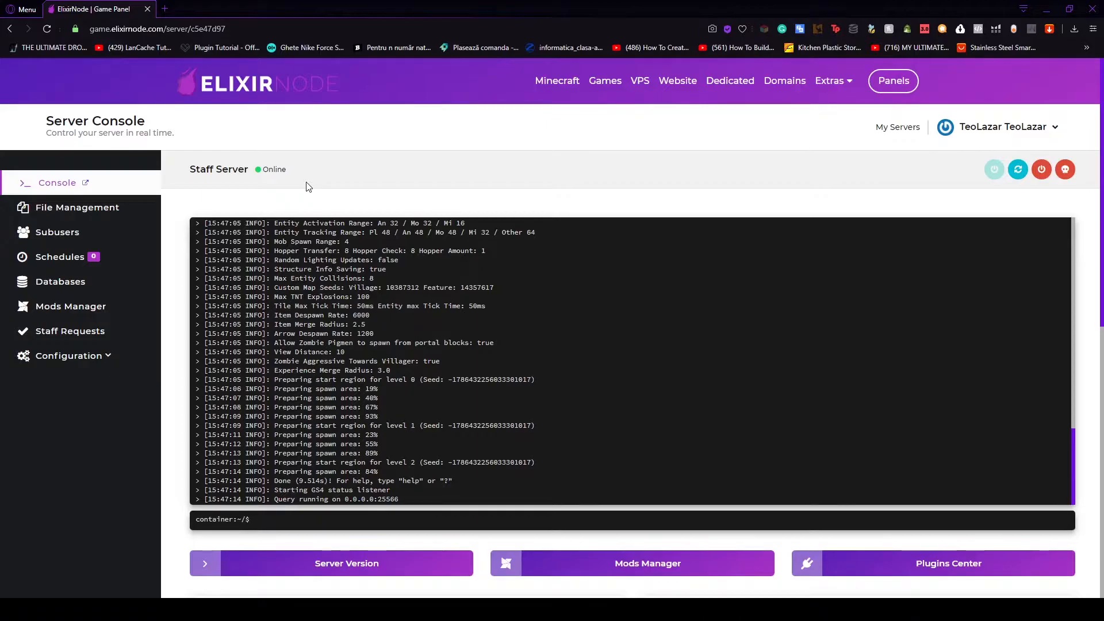
pyautogui.moveTo(311, 184)
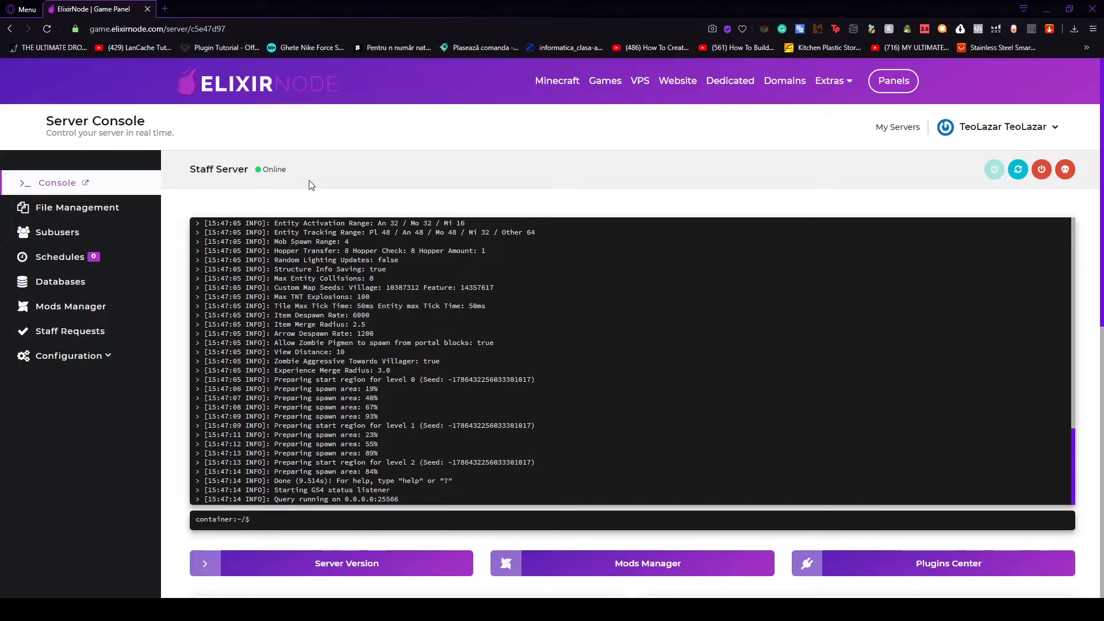
pyautogui.moveTo(786, 113)
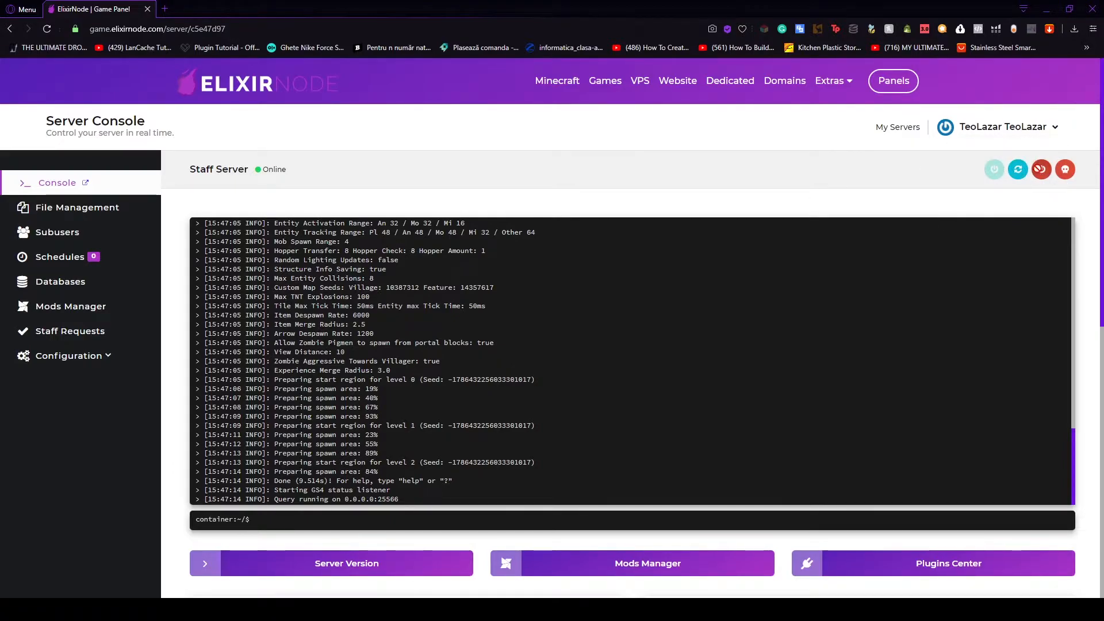
# Stop the Staff Server and view its /home/container file listing.
pyautogui.click(1041, 169)
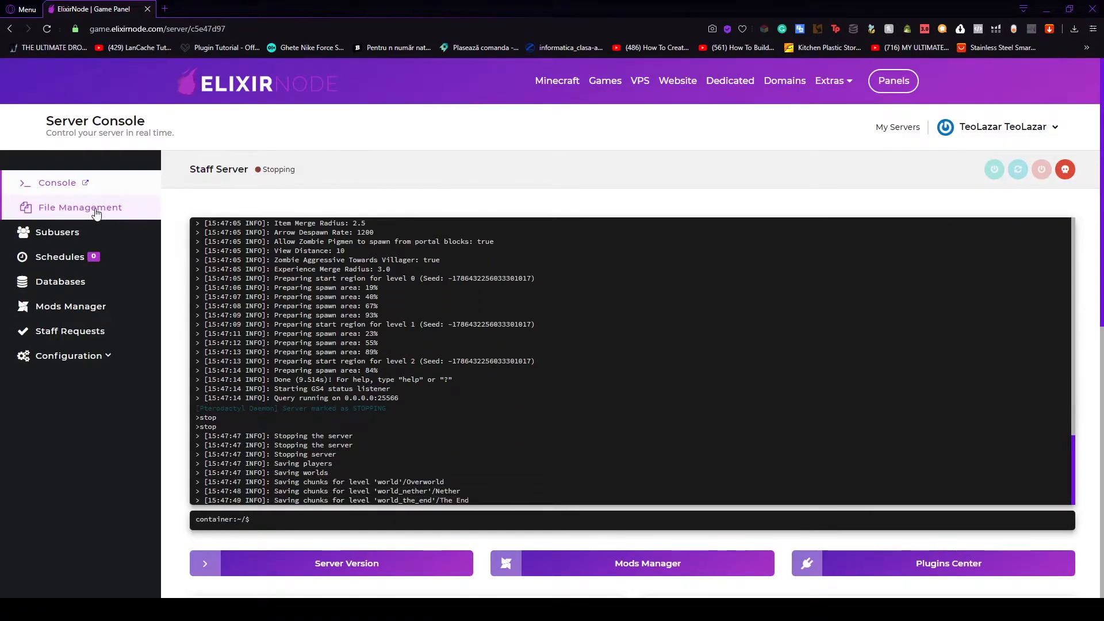
pyautogui.click(81, 207)
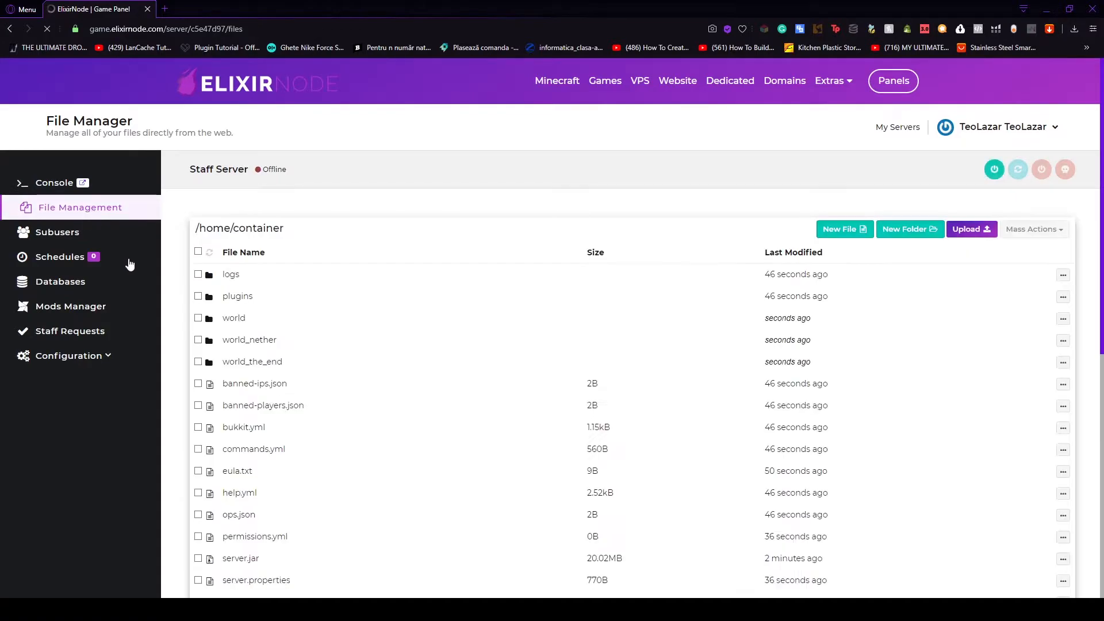
# Select all files in /home/container and delete them via Mass Actions, confirming the prompts.
pyautogui.click(198, 251)
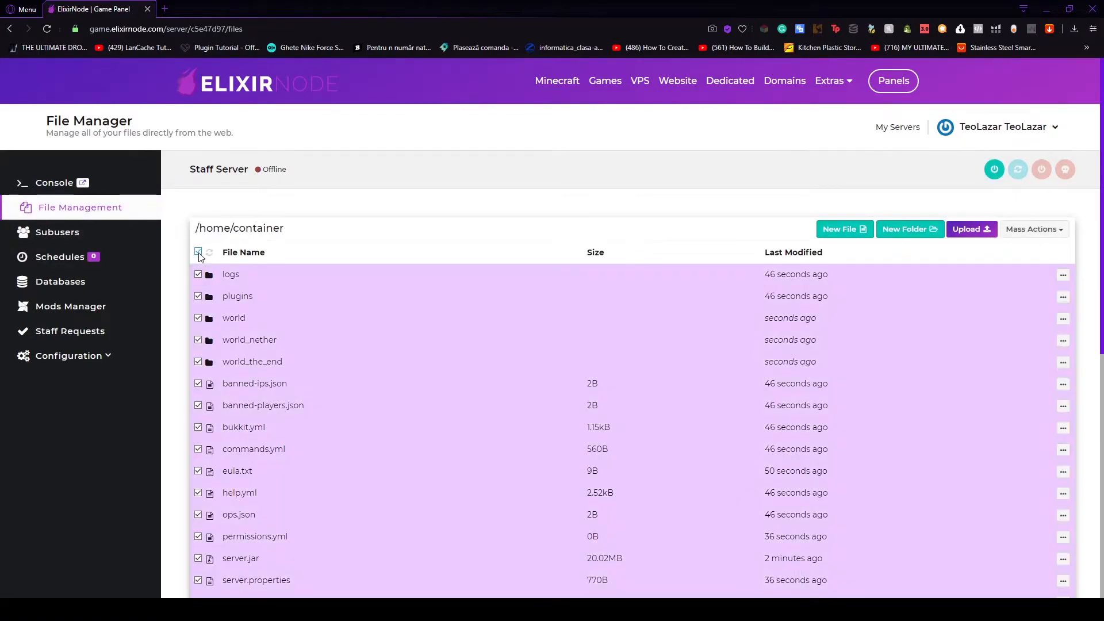
pyautogui.scroll(-3)
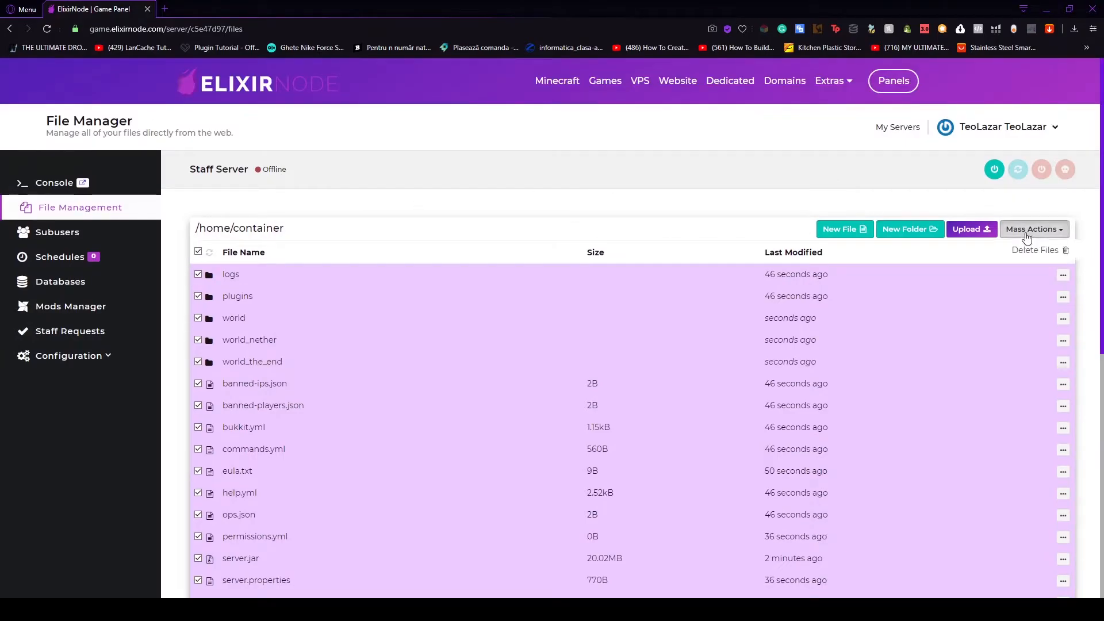
pyautogui.click(1034, 250)
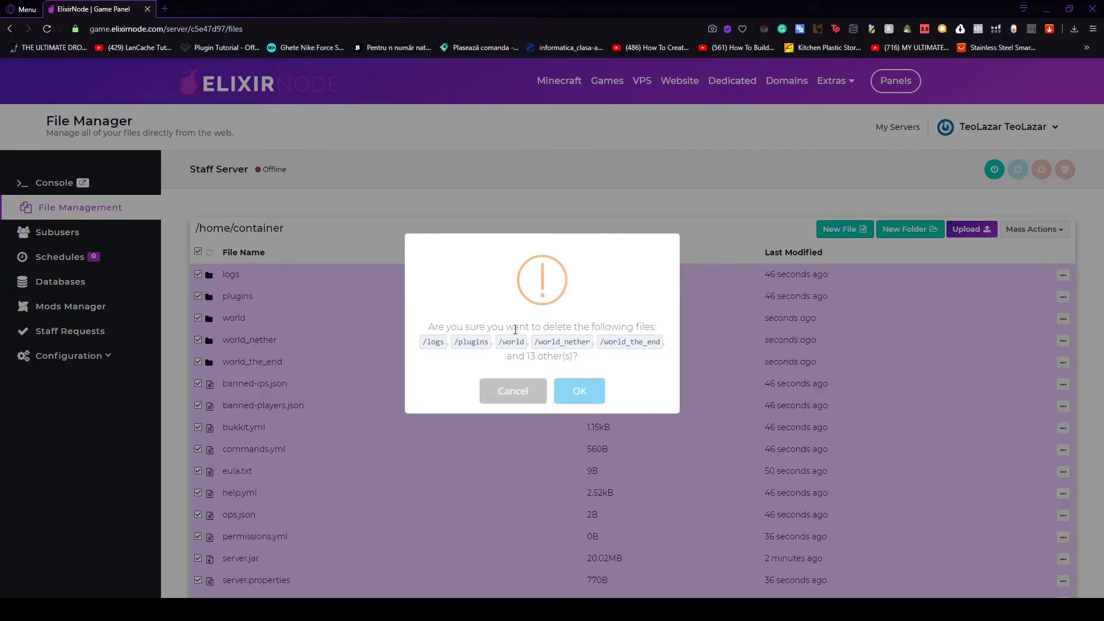
pyautogui.moveTo(537, 358)
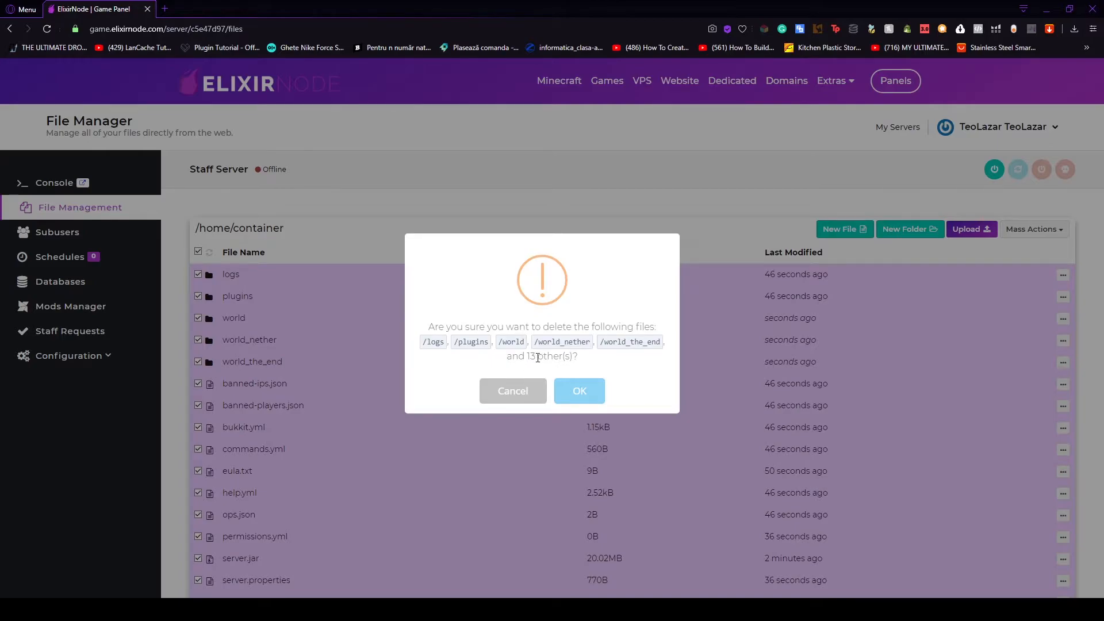
pyautogui.click(578, 391)
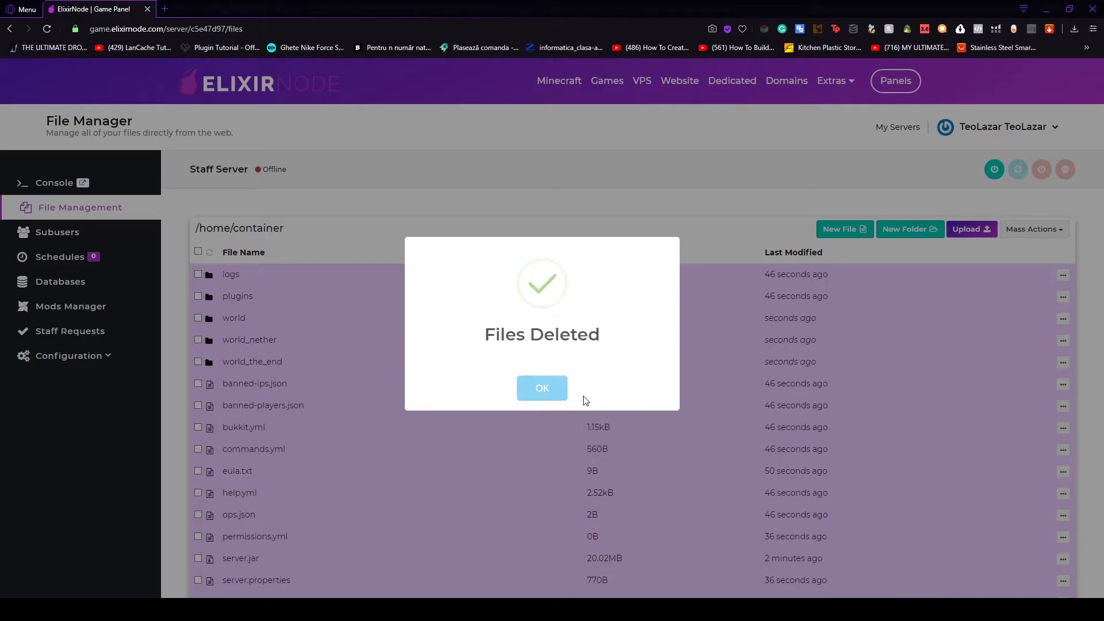
pyautogui.click(542, 388)
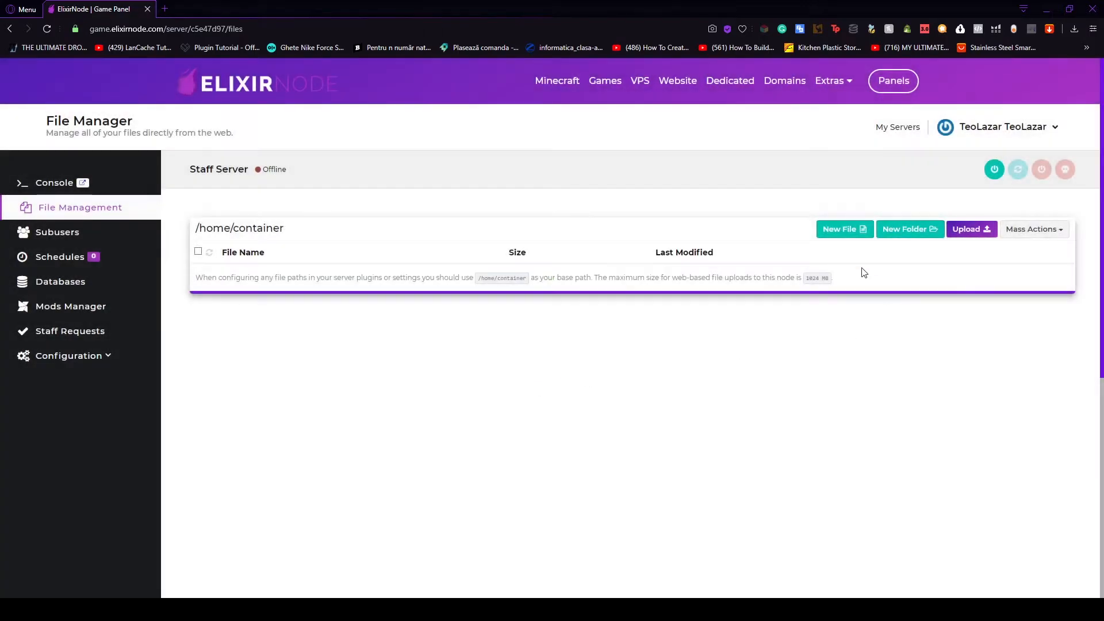
pyautogui.moveTo(71, 355)
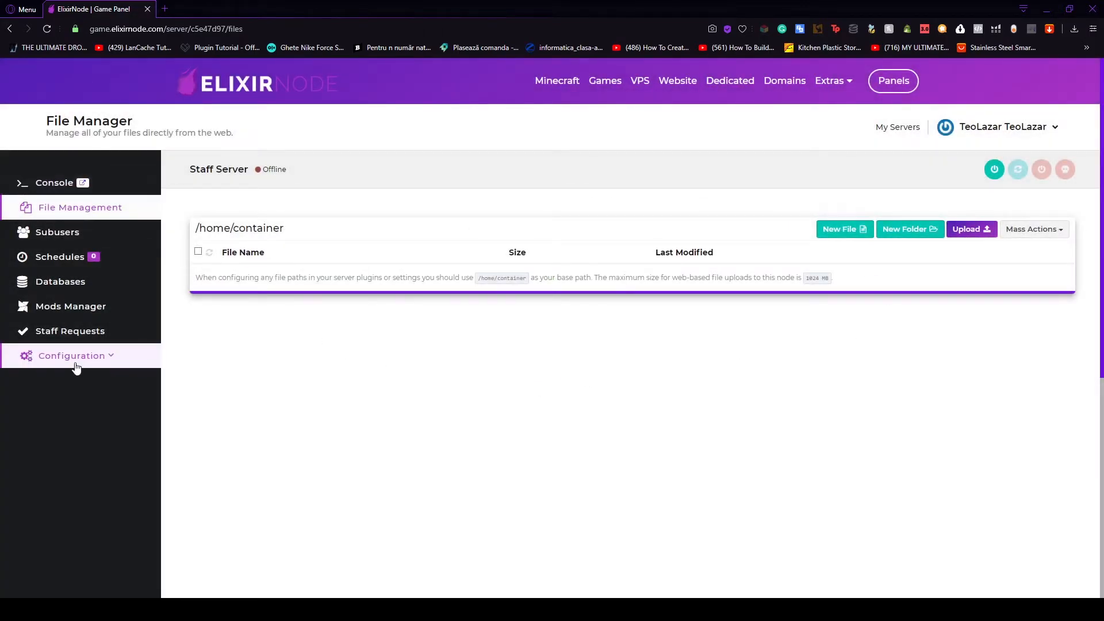
# Install Spigot-1.8.8 from the Server Version selector, deleting existing files, and return to the console.
pyautogui.click(72, 356)
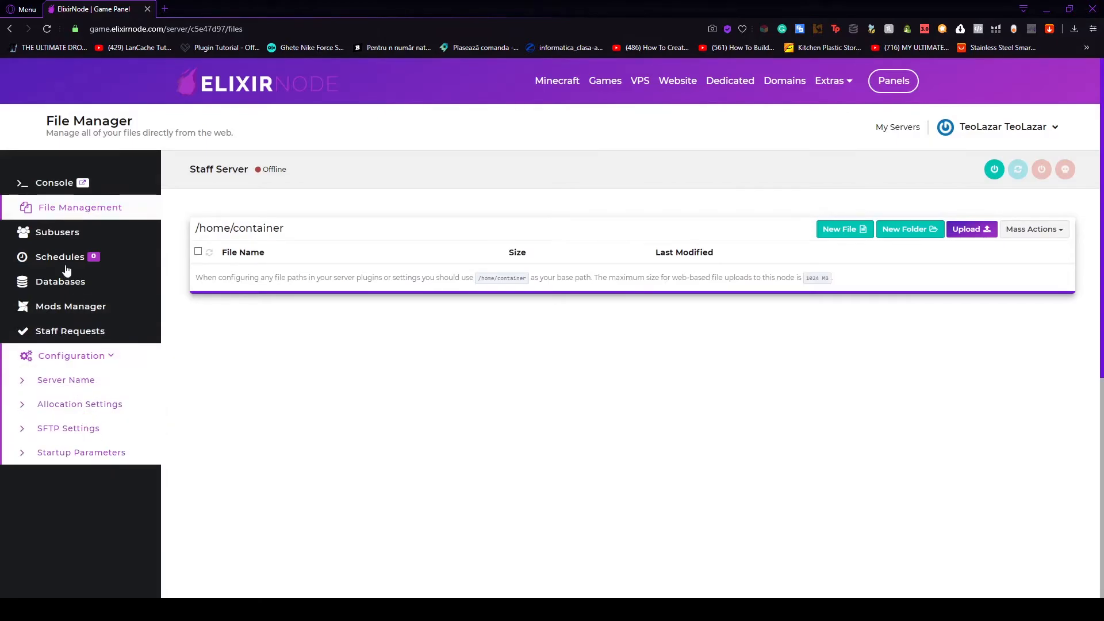
pyautogui.click(53, 182)
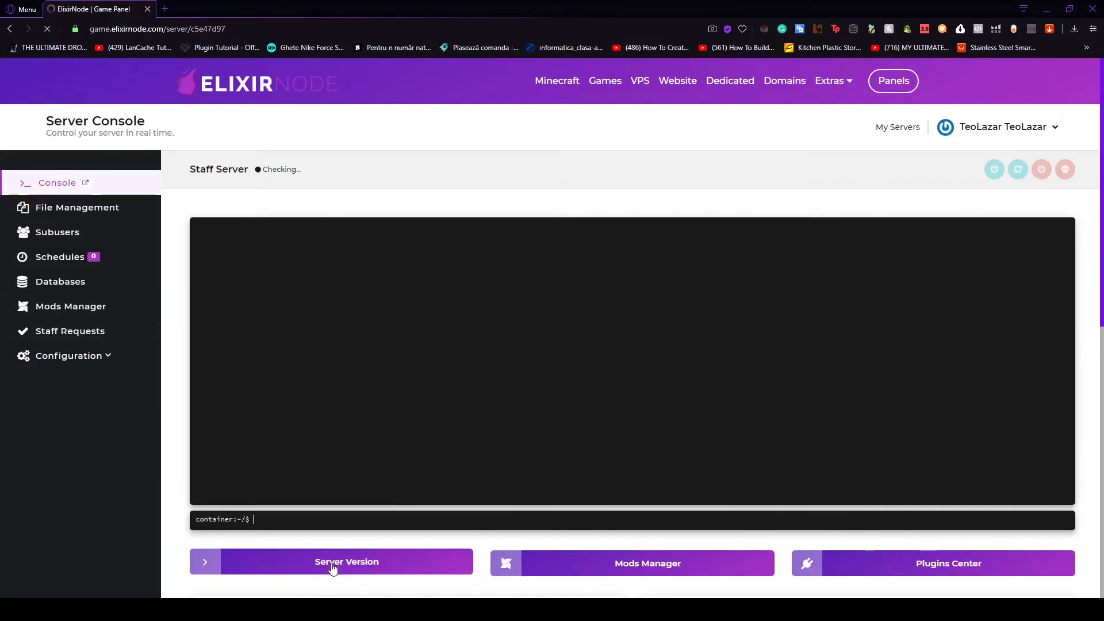
pyautogui.click(332, 561)
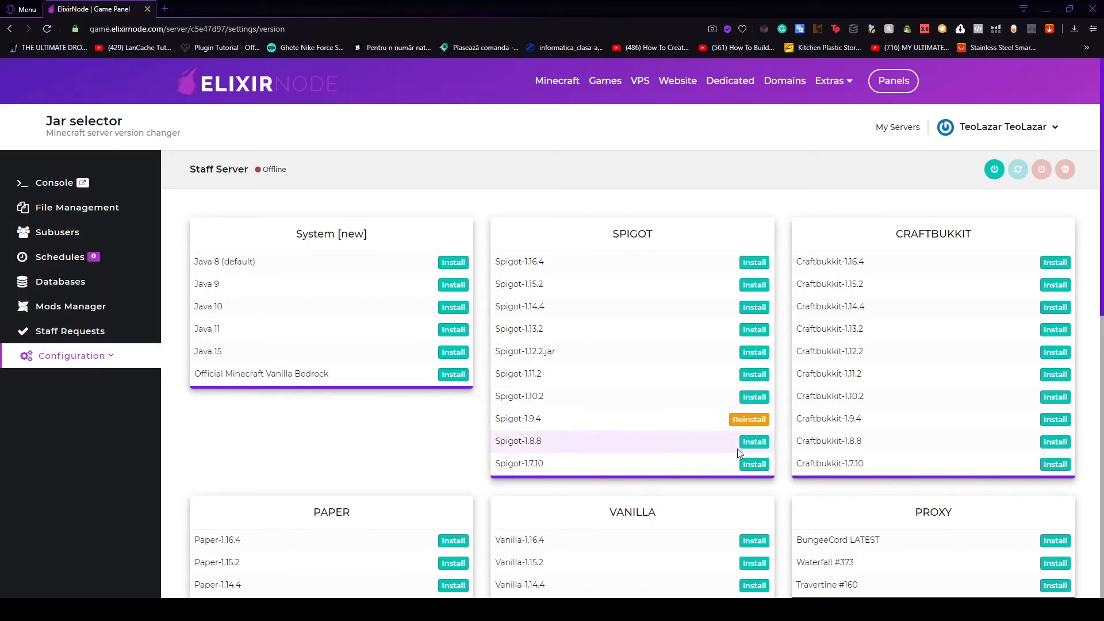
pyautogui.click(754, 442)
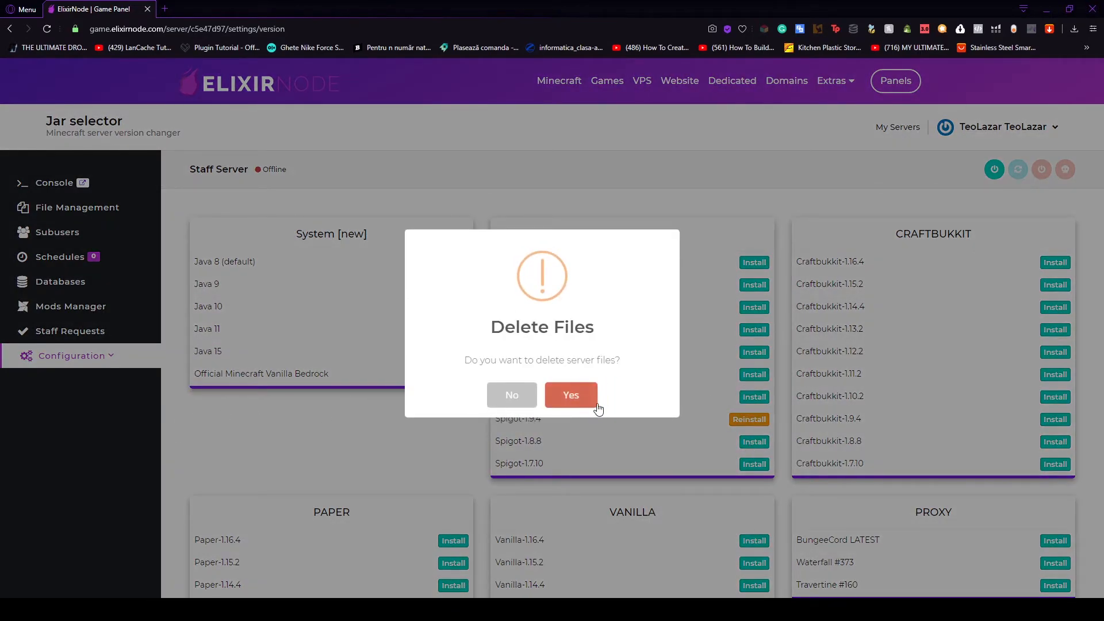
pyautogui.click(571, 396)
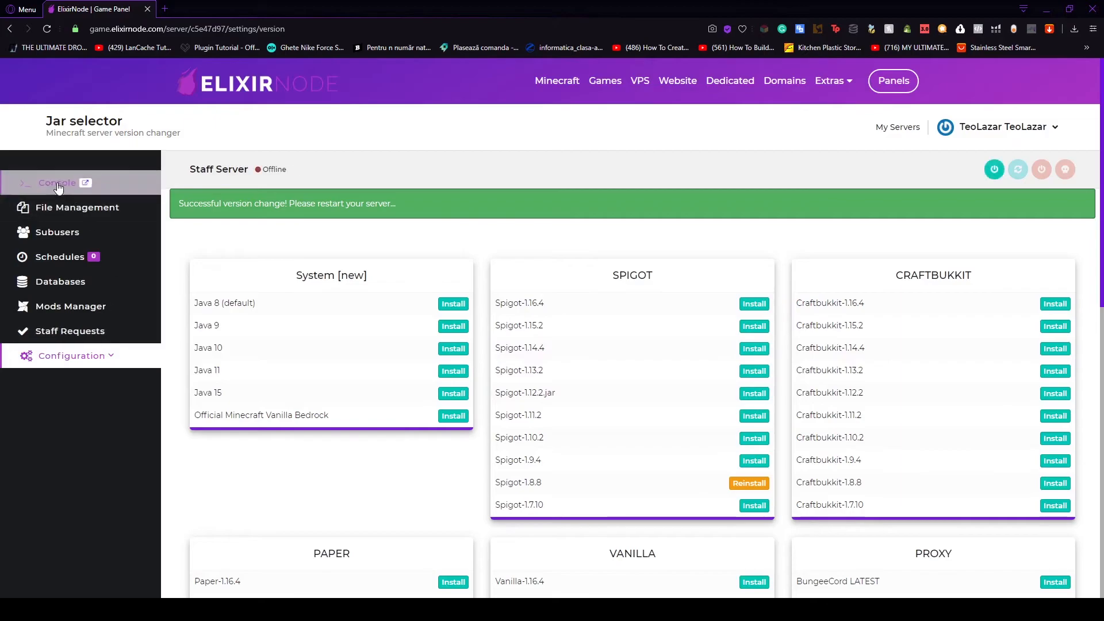
pyautogui.click(58, 183)
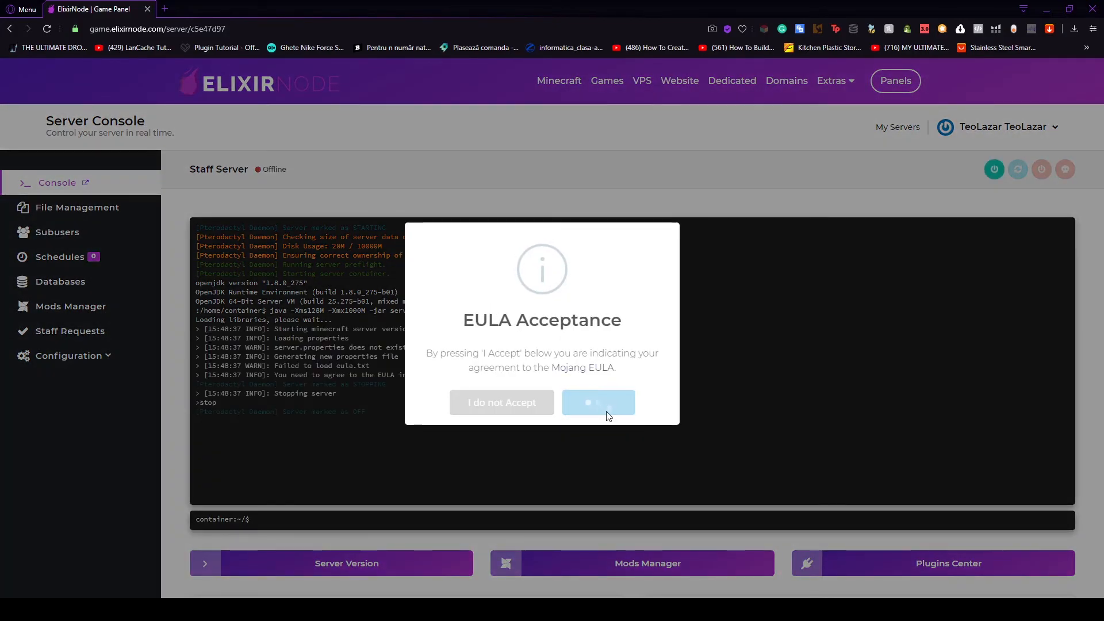
# Accept the Mojang EULA so the Staff Server starts on 1.8.8.
pyautogui.click(598, 402)
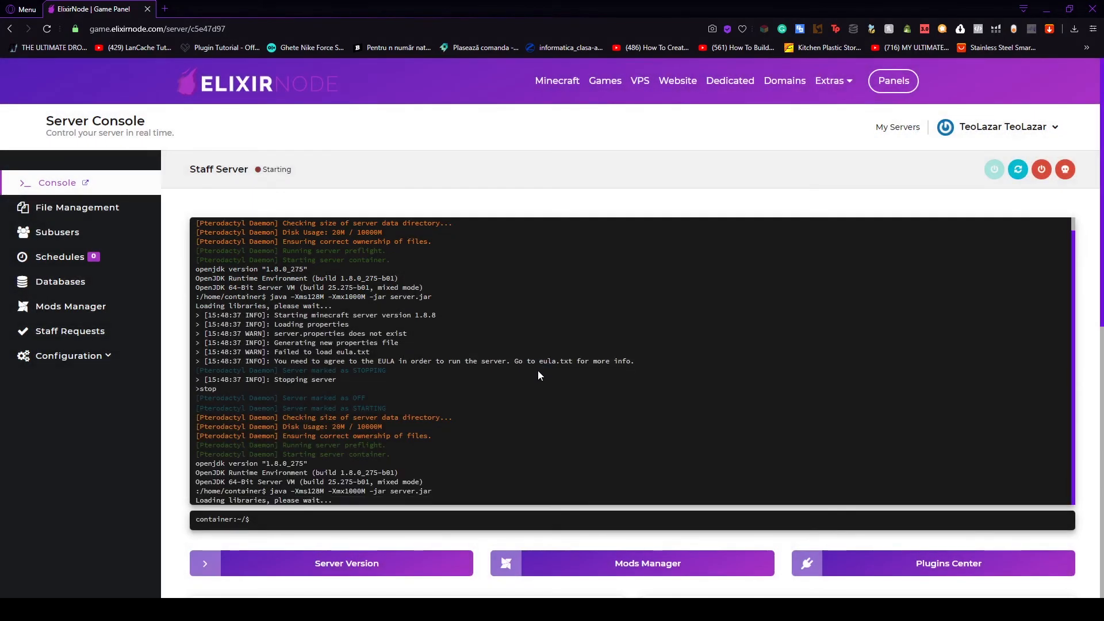
pyautogui.moveTo(510, 483)
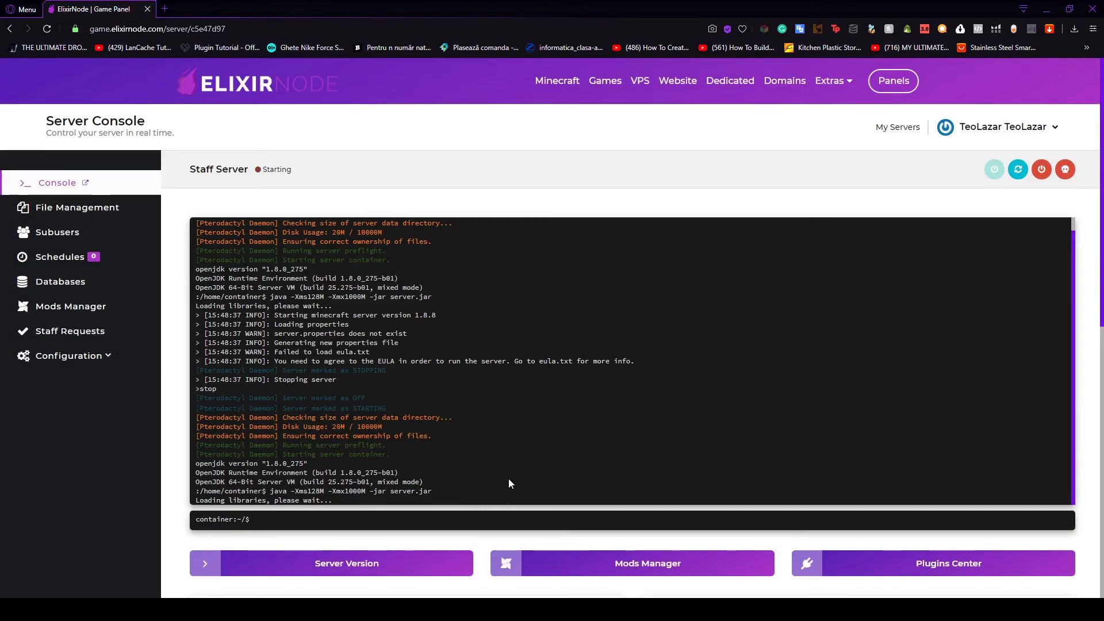